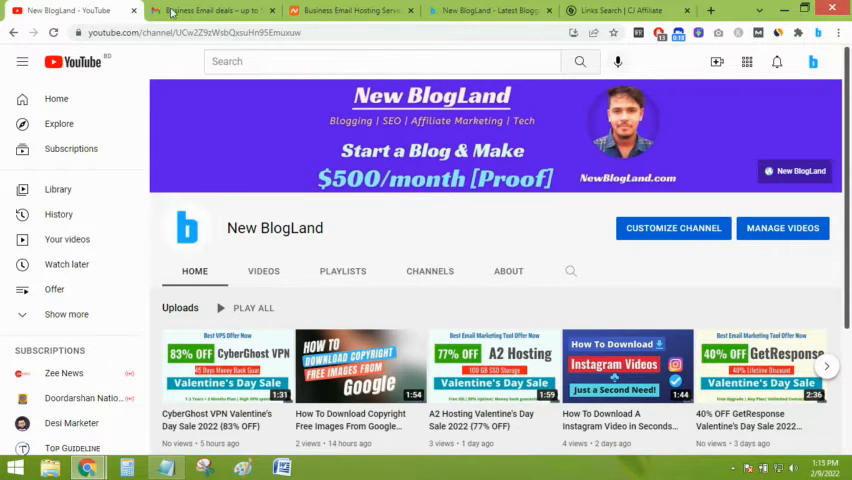
View the Namecheap Business Email deals message in Gmail down to the Starter, Pro and Ultimate plan prices.
click(210, 10)
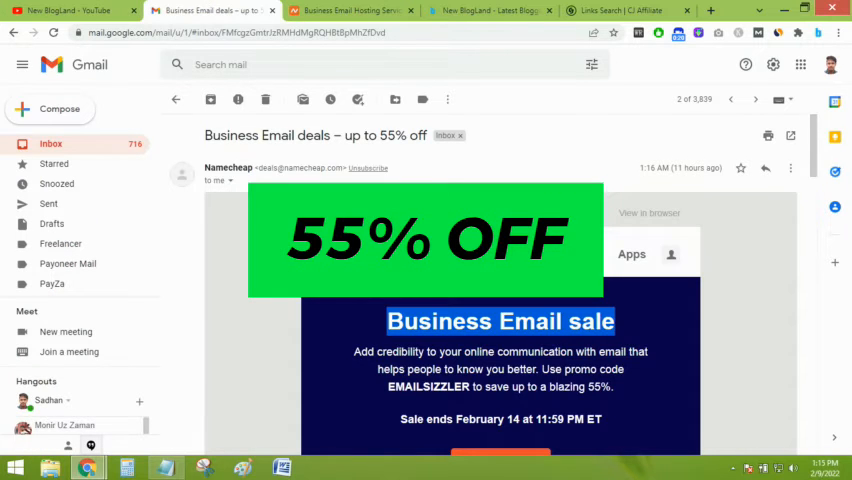
scroll(down, 3)
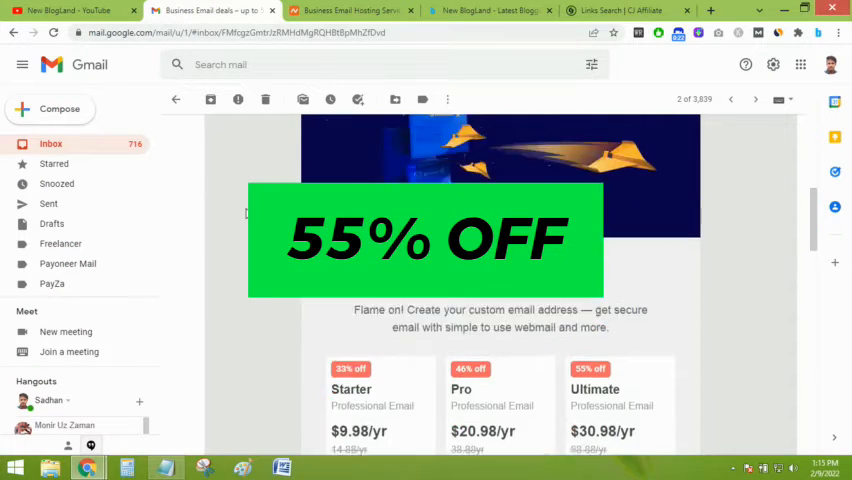
scroll(down, 3)
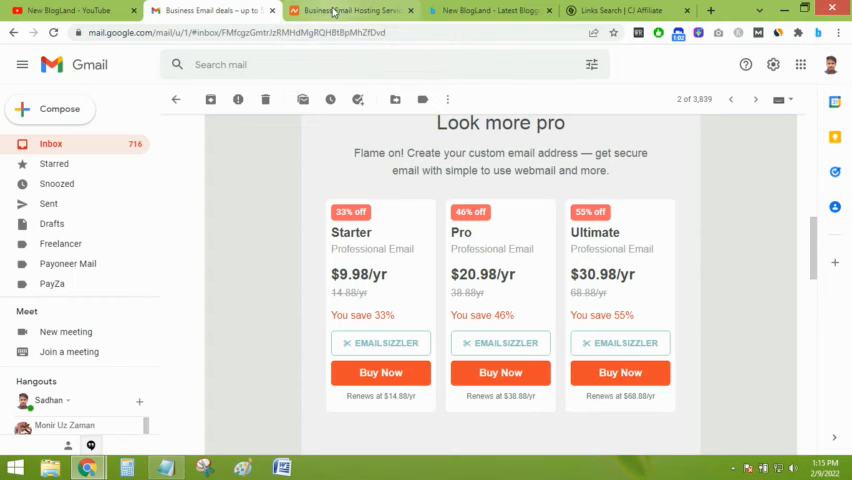
Follow the email's Buy Now offer to Namecheap's Professional Business Email page.
click(350, 10)
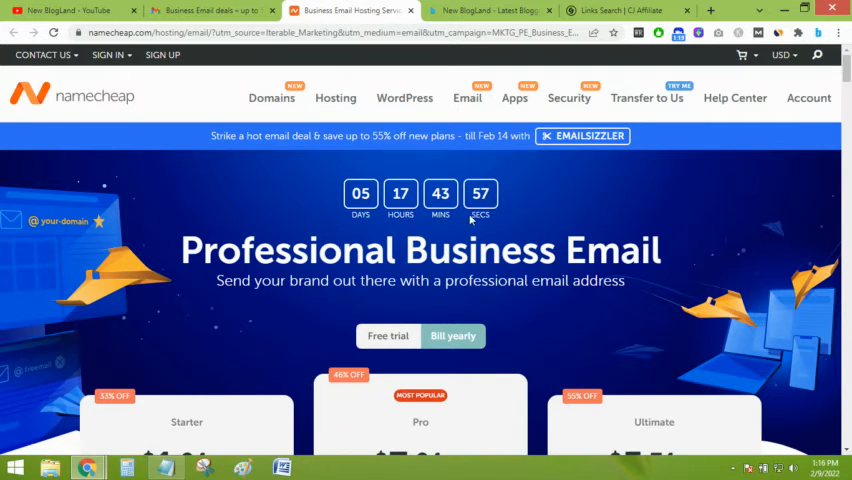
mouse_move(300, 218)
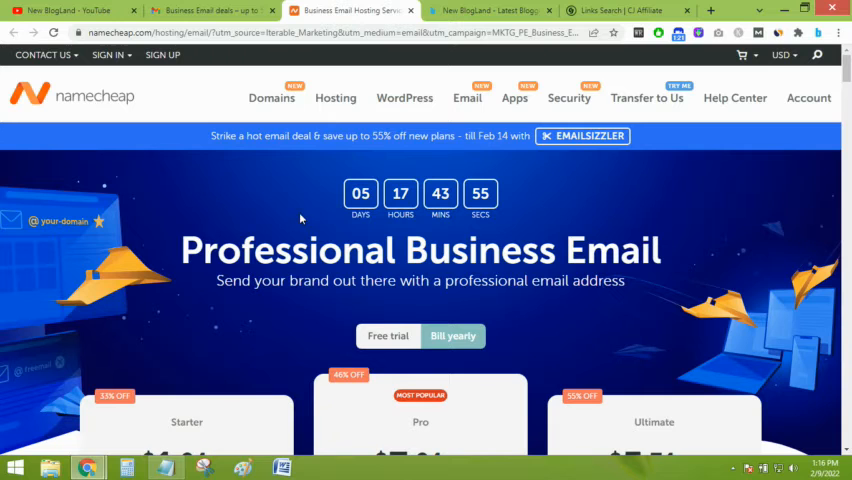
scroll(down, 3)
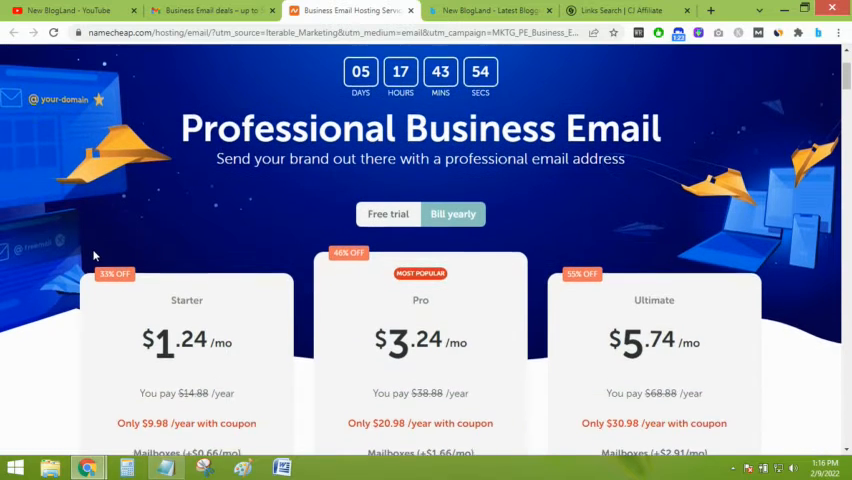
scroll(down, 3)
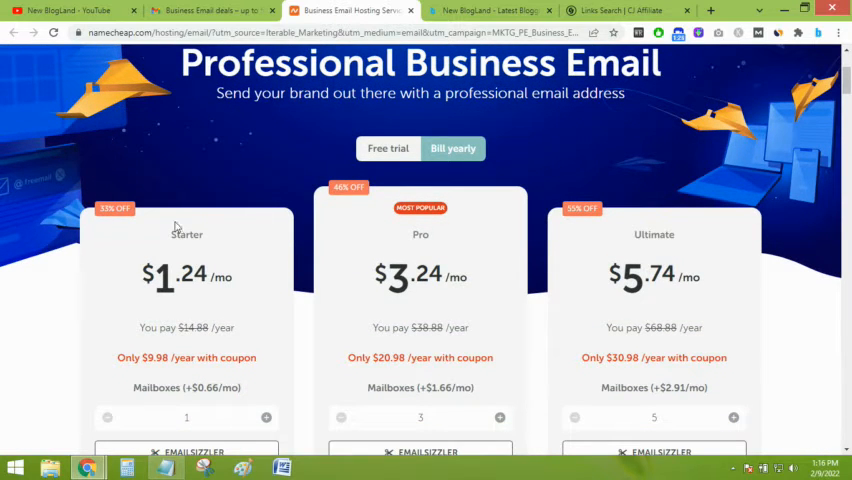
Switch the plan pricing to the free trial, showing Starter, Pro and Ultimate at $0.00, and review the plans.
click(388, 148)
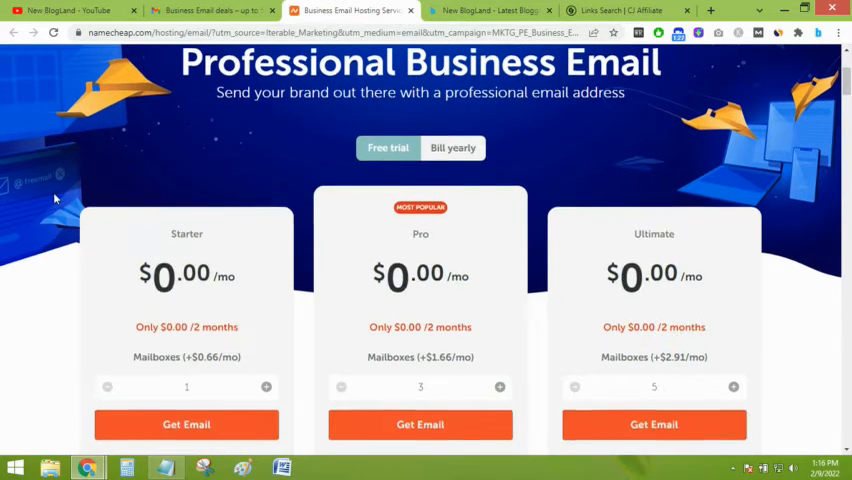
scroll(down, 3)
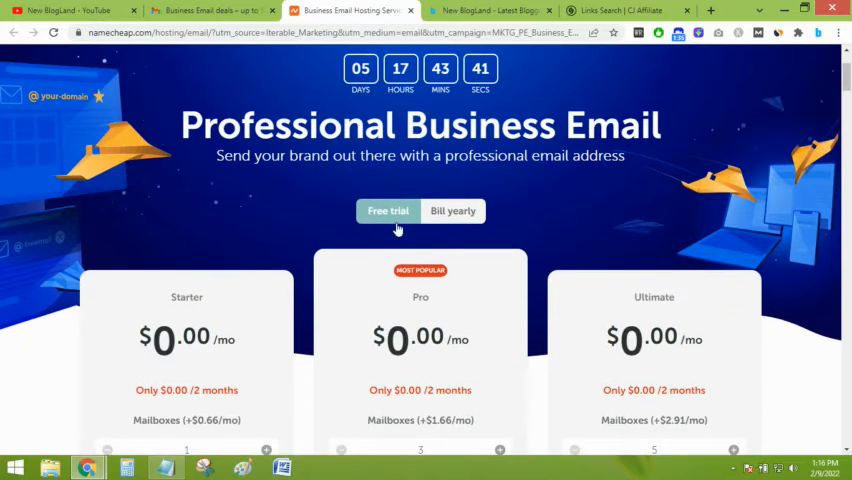
scroll(down, 3)
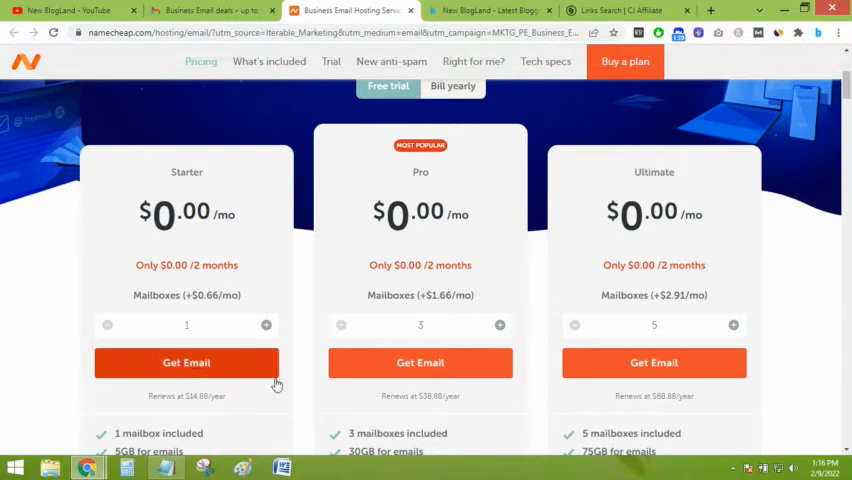
scroll(down, 3)
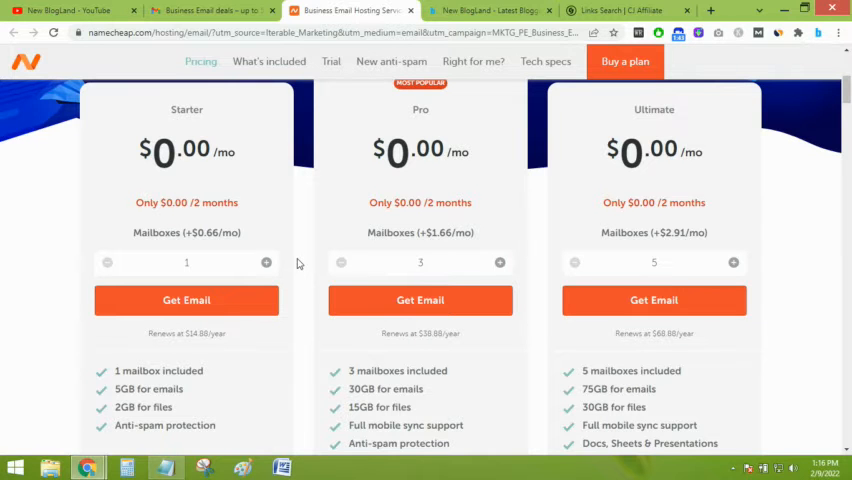
scroll(down, 3)
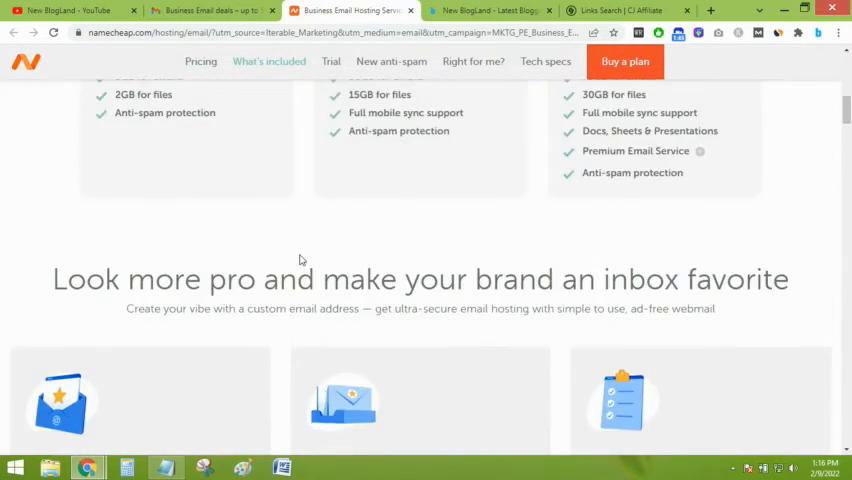
scroll(up, 3)
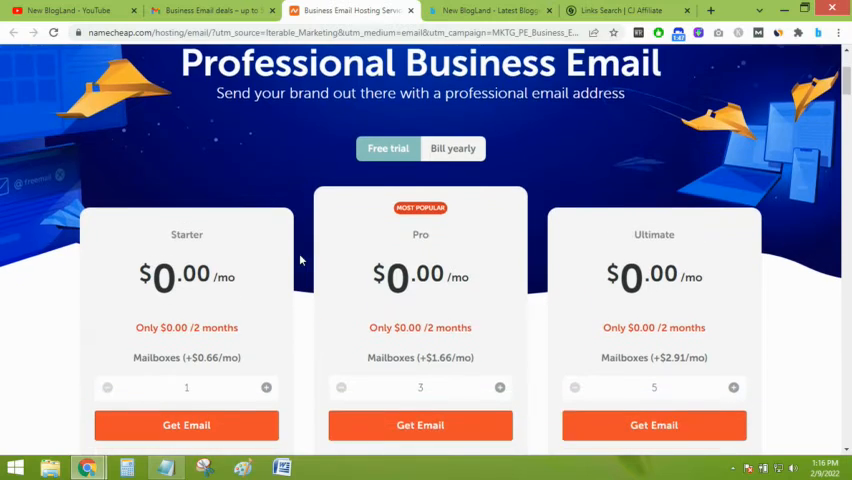
scroll(down, 3)
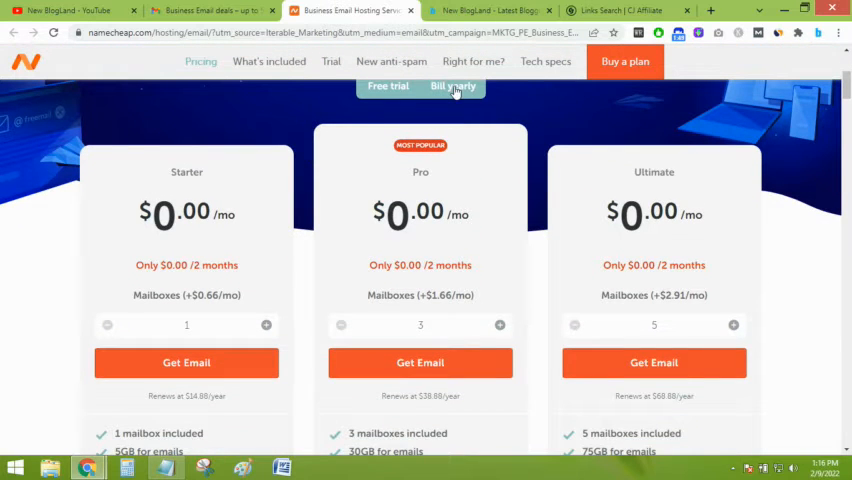
Switch to yearly billing (Starter $1.24/mo) and copy the EMAILSIZZLER coupon code from the banner.
click(452, 86)
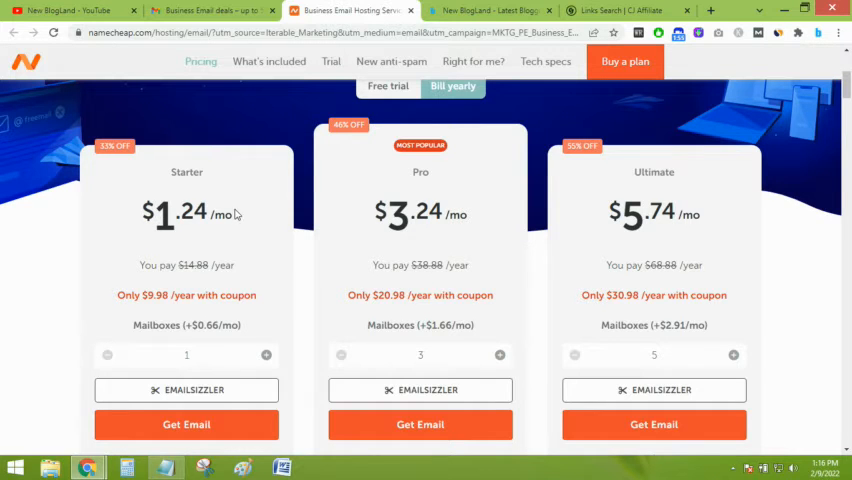
mouse_move(68, 228)
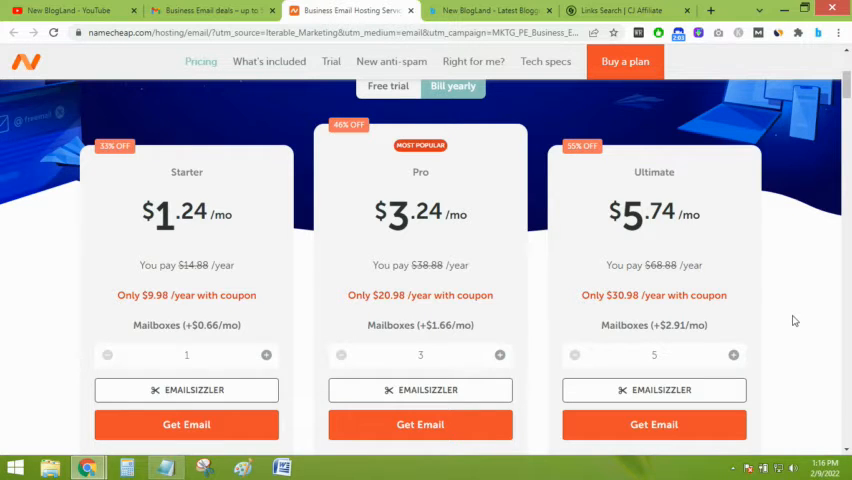
scroll(down, 3)
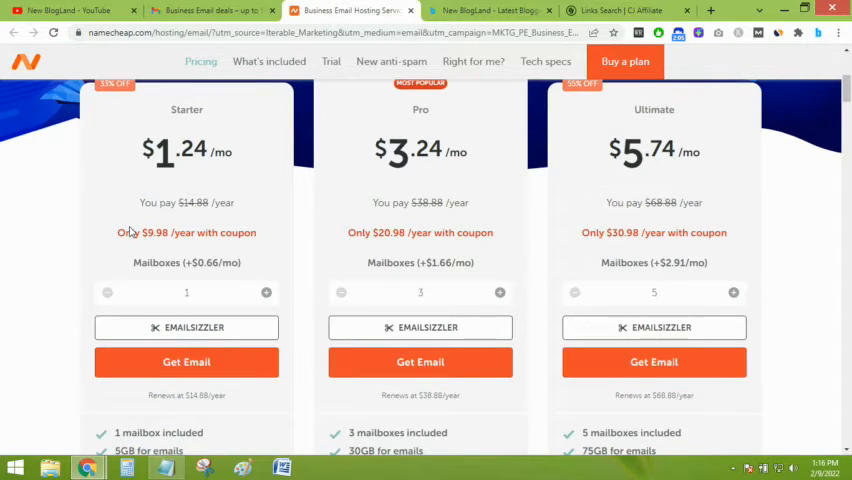
scroll(up, 3)
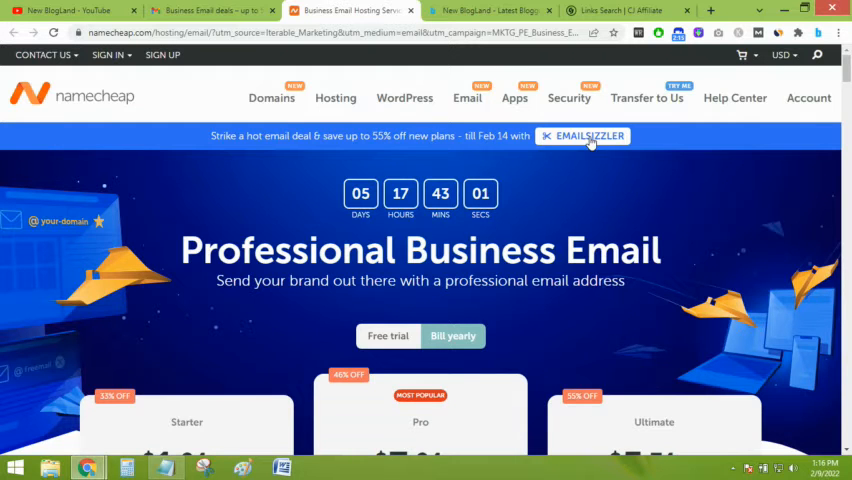
click(584, 136)
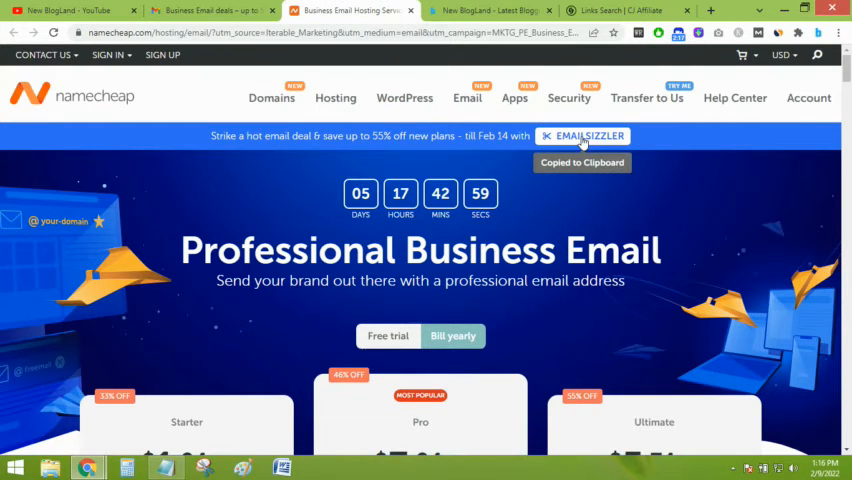
scroll(down, 3)
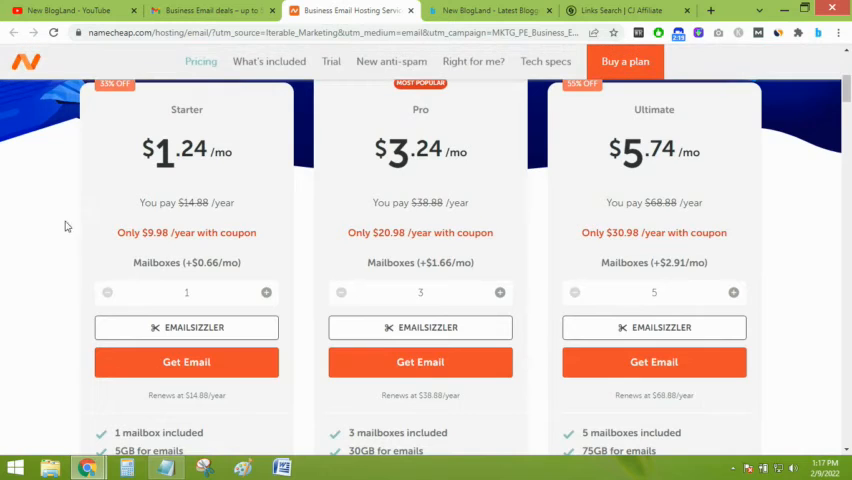
mouse_move(186, 362)
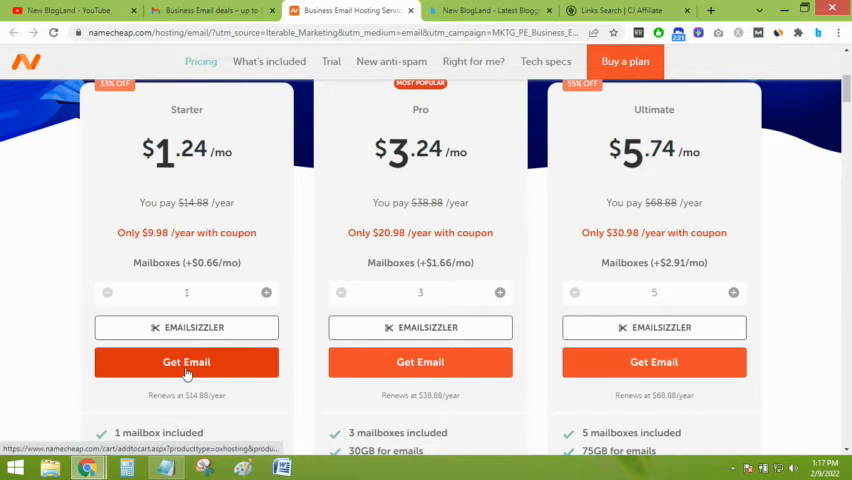
Add the Starter Email plan to the order at $14.88, reaching the Select Domain step.
click(186, 362)
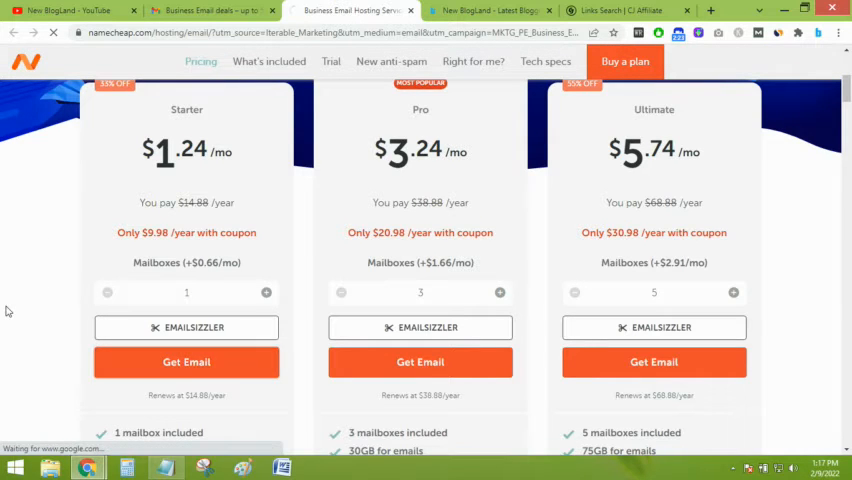
click(186, 362)
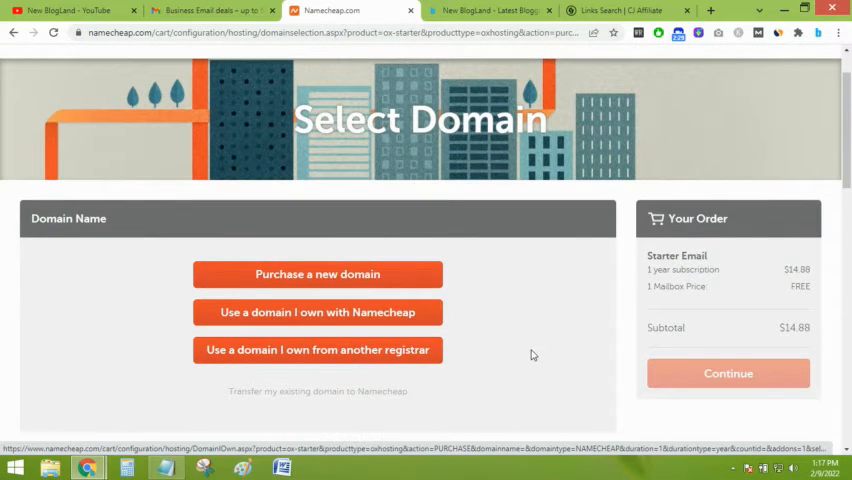
scroll(down, 3)
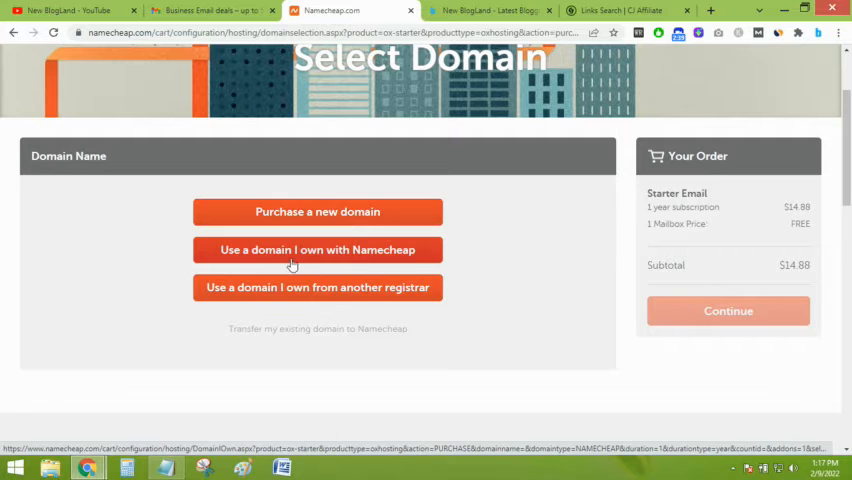
mouse_move(348, 264)
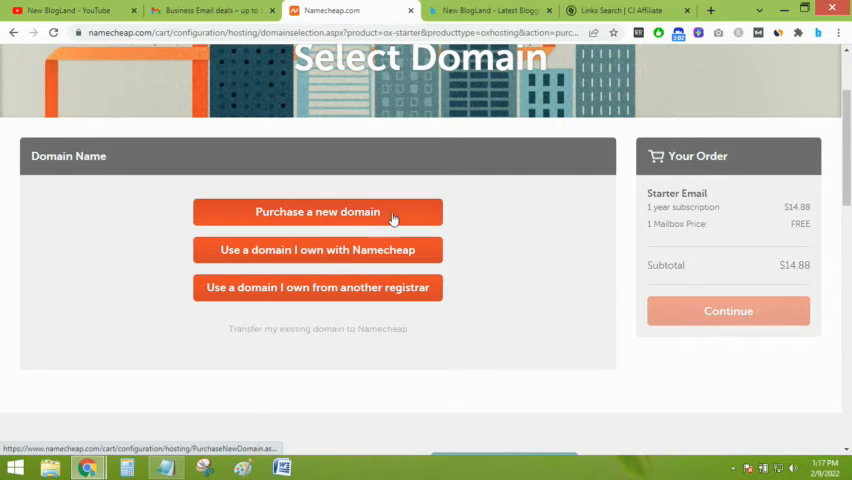
Register a new domain, search mndomadin.com and add the available domain to the order, subtotal $24.04.
click(316, 212)
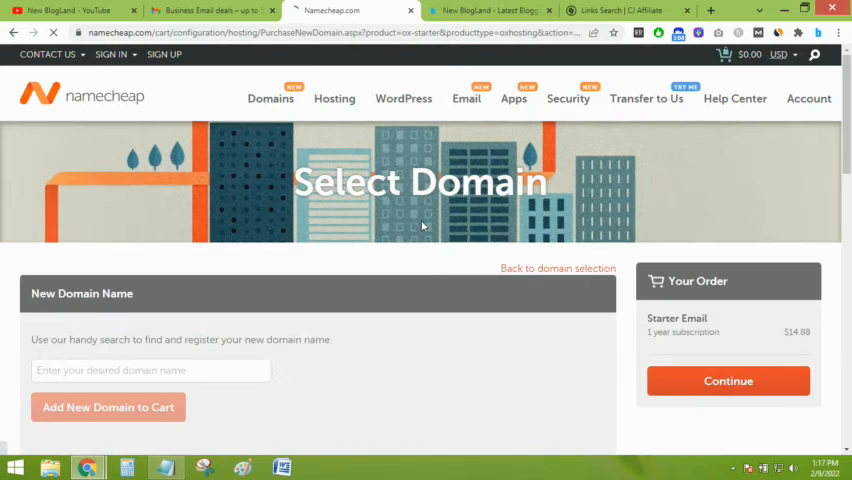
scroll(down, 3)
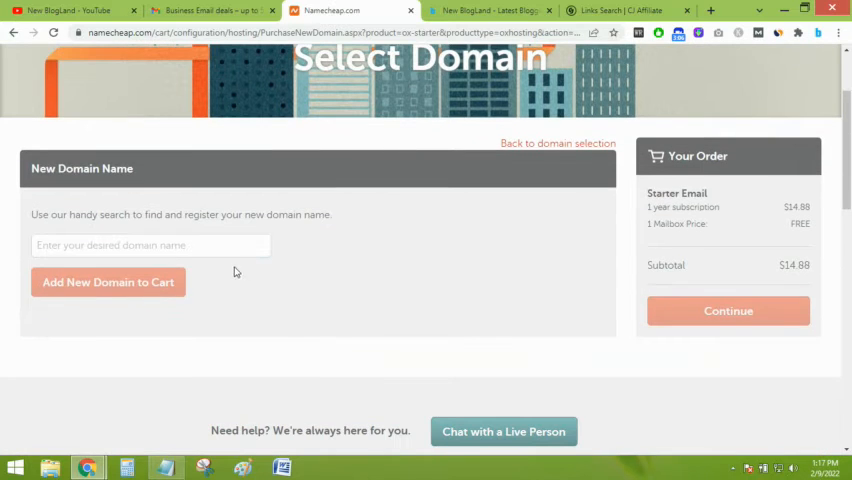
text(lkjklds)
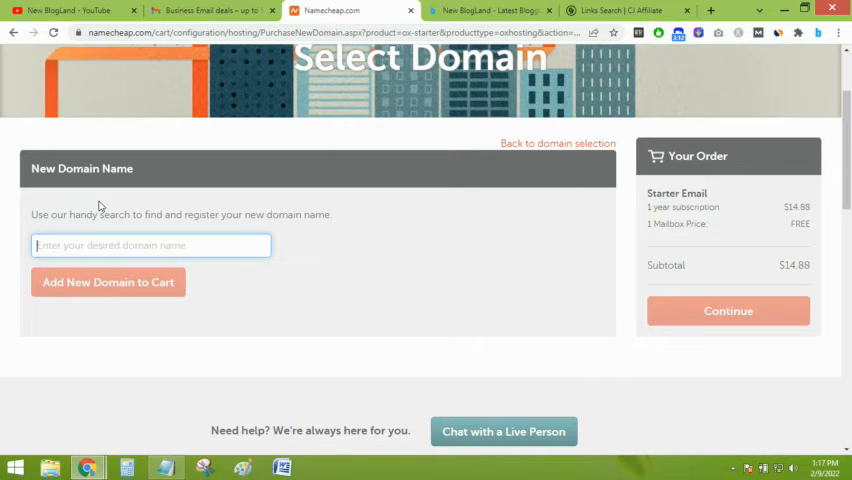
text(mnd)
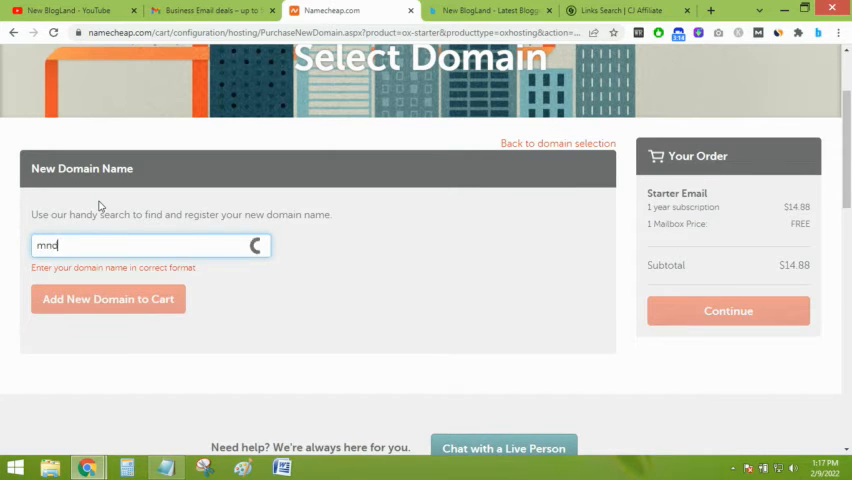
text(omain)
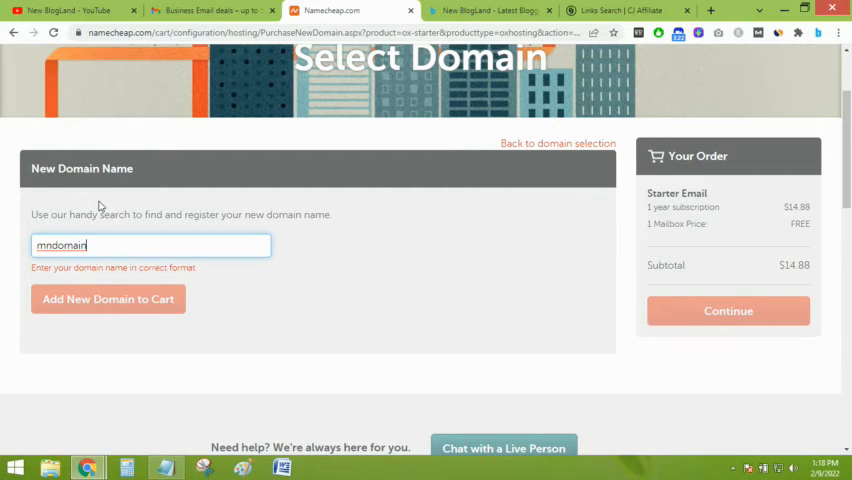
text(.com)
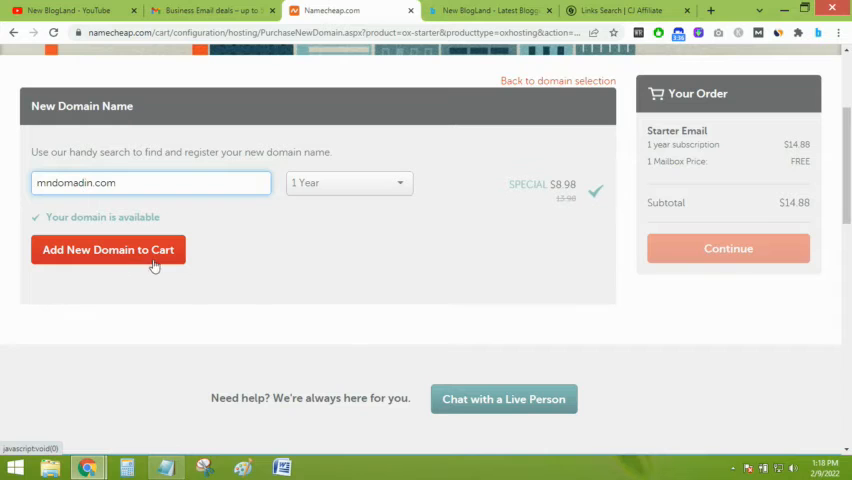
click(108, 250)
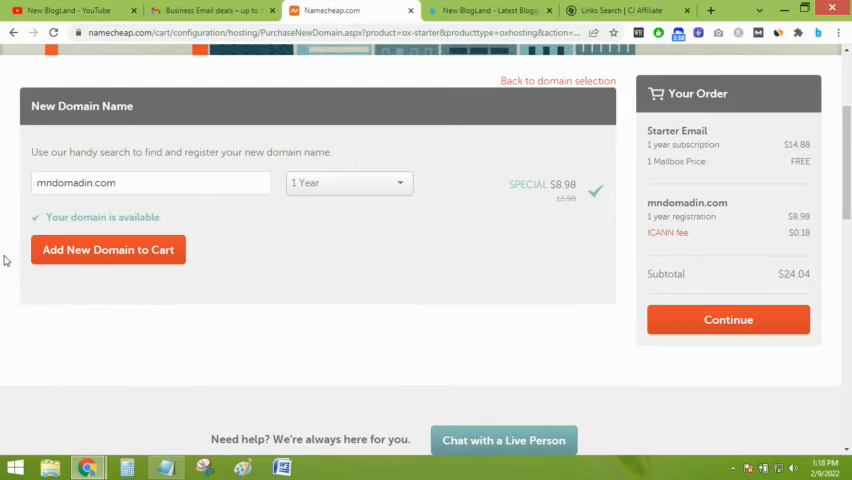
mouse_move(840, 236)
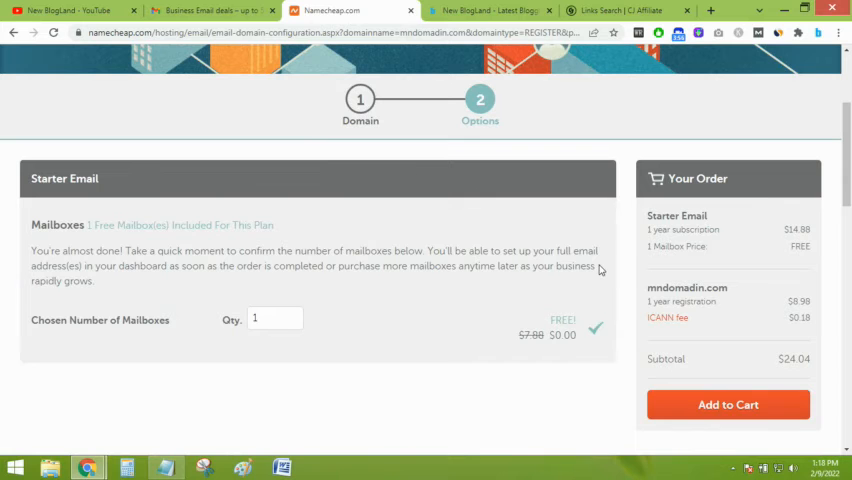
Keep 1 mailbox and add the Starter Email plan and mndomadin.com to the cart, subtotal $24.04.
scroll(down, 3)
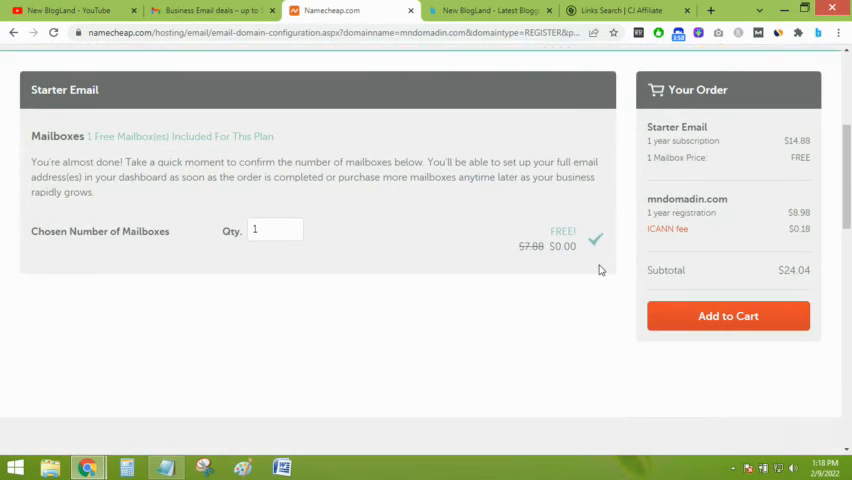
scroll(down, 3)
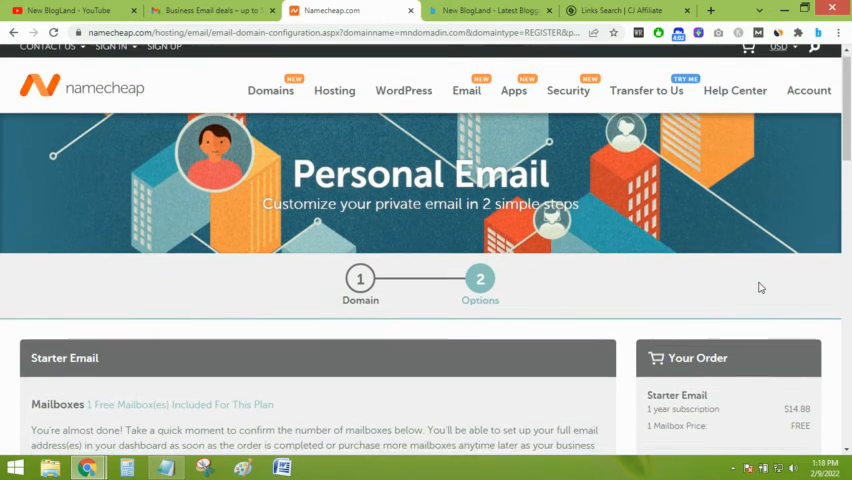
scroll(down, 3)
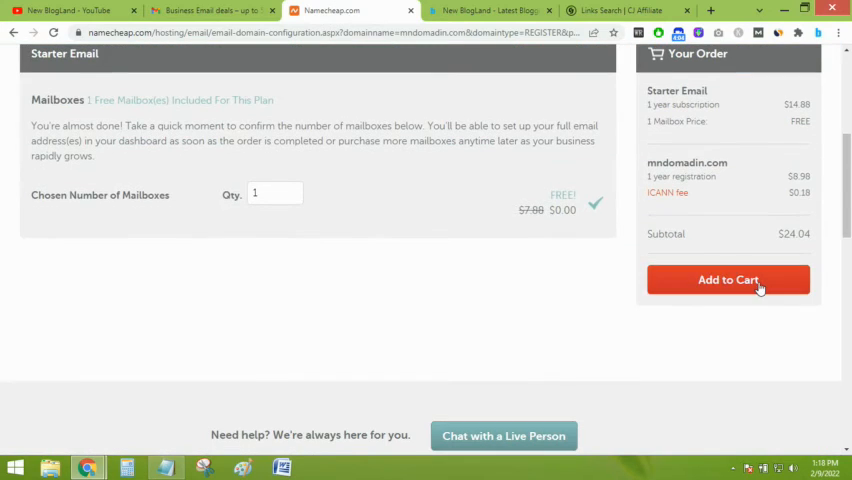
click(728, 280)
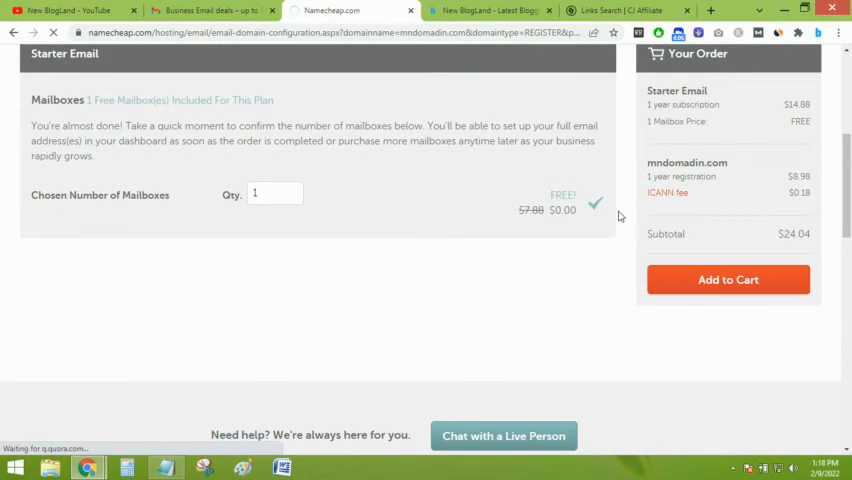
click(728, 280)
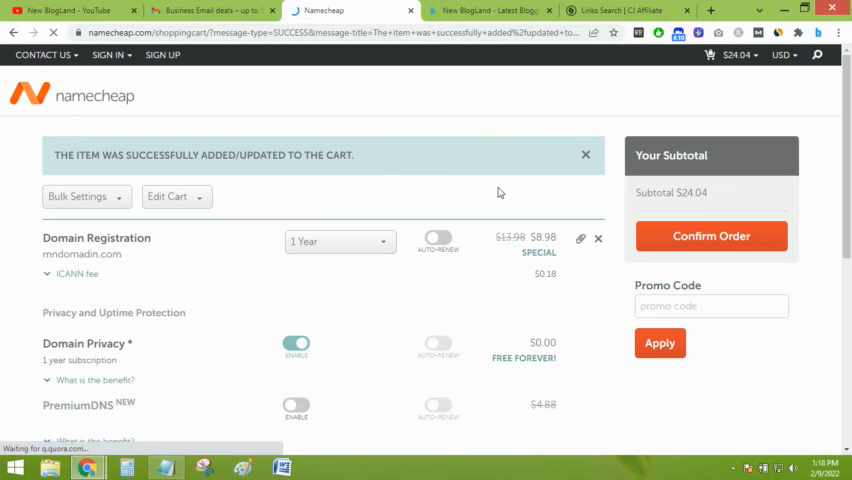
Apply the EMAILSIZZLER promo code, cutting the cart subtotal to $19.14, and review the cart.
scroll(down, 3)
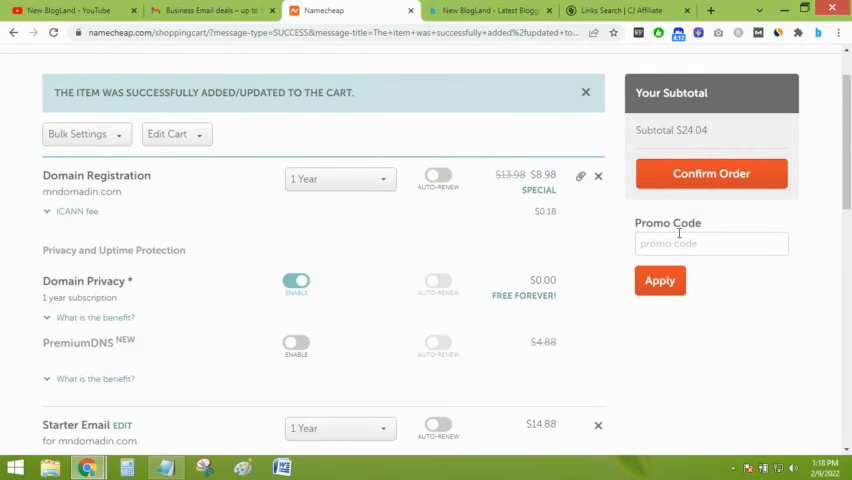
text(EMAILSIZZLER)
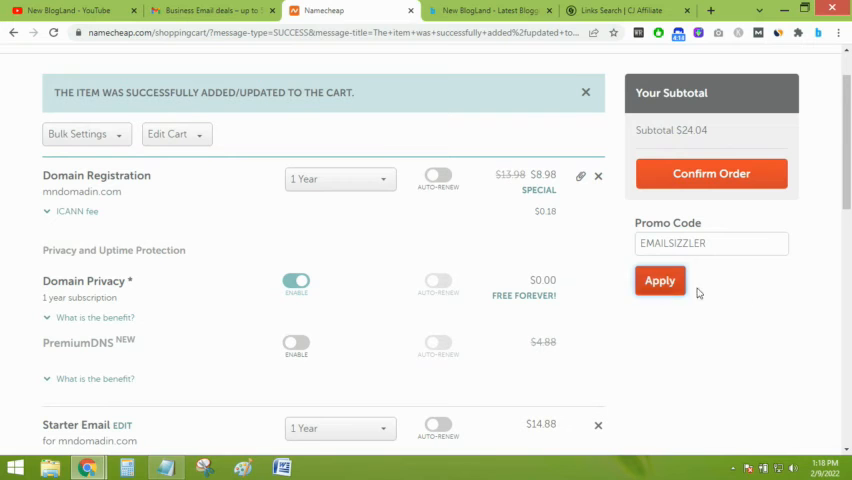
click(660, 280)
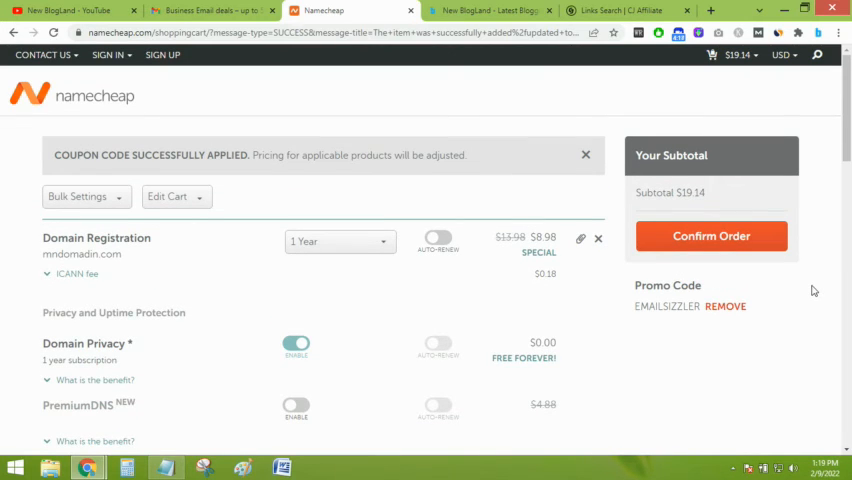
scroll(down, 3)
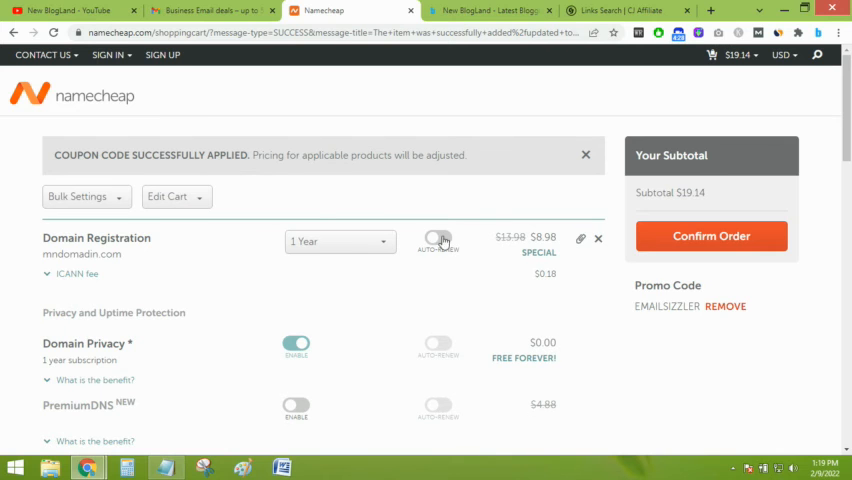
scroll(down, 3)
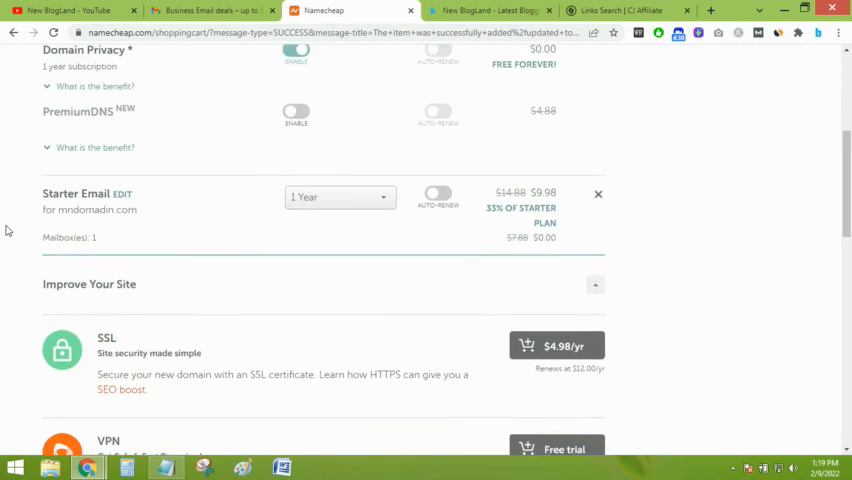
scroll(up, 3)
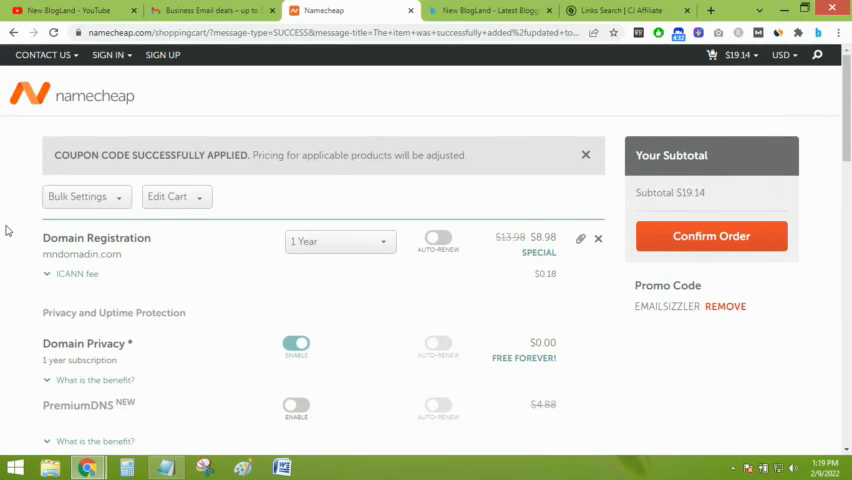
scroll(down, 3)
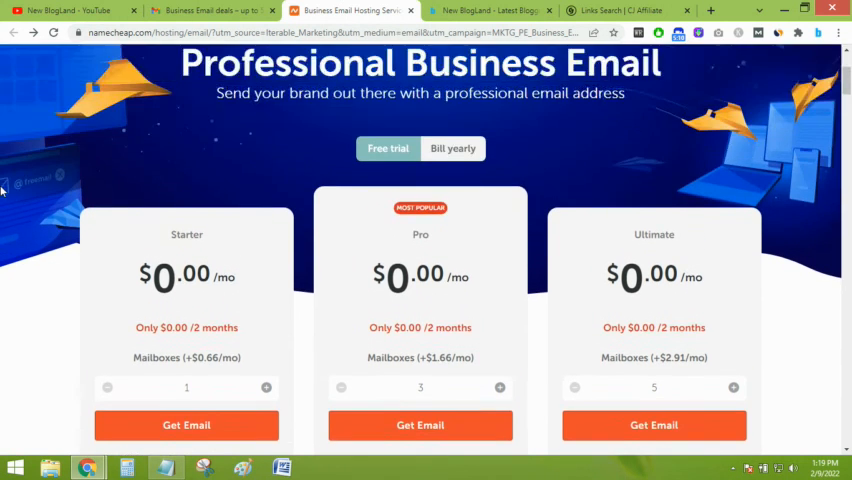
scroll(down, 3)
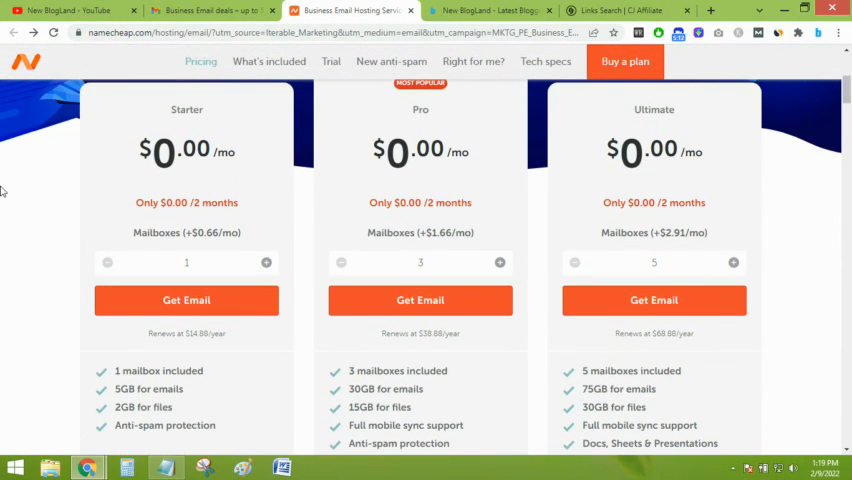